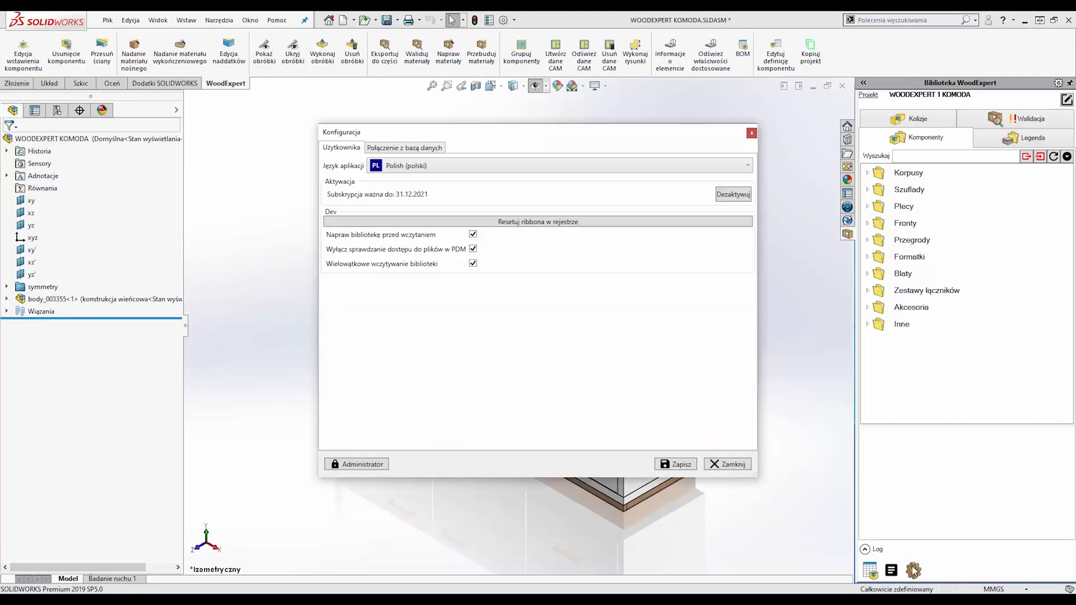
- Unlock the configuration as Administrator and set Wyrównanie to Element with Pionowe rozmieszczenie Z prawej
left_click(357, 464)
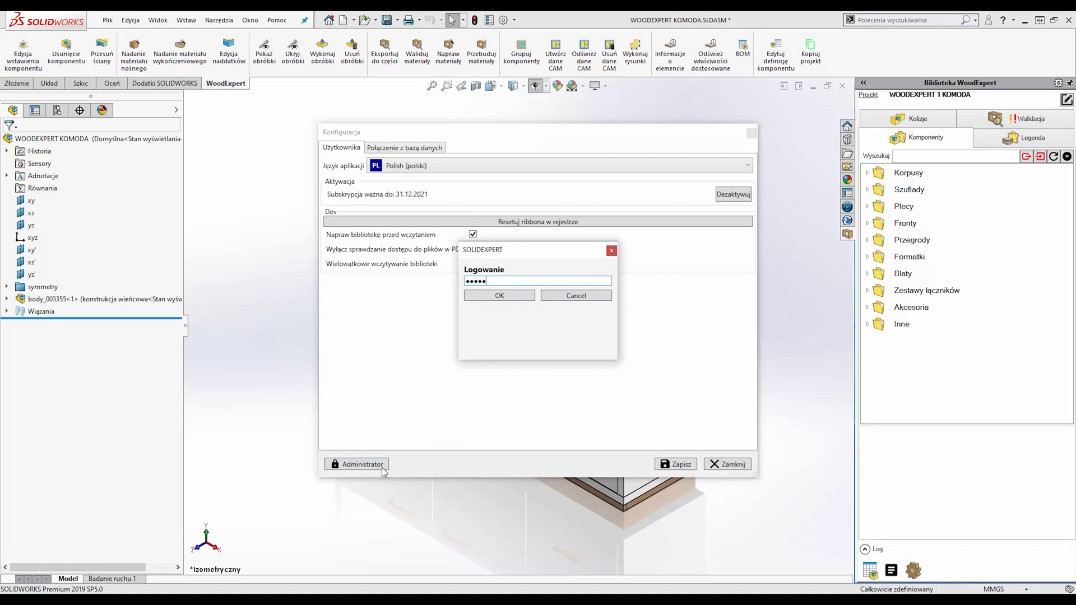
left_click(498, 295)
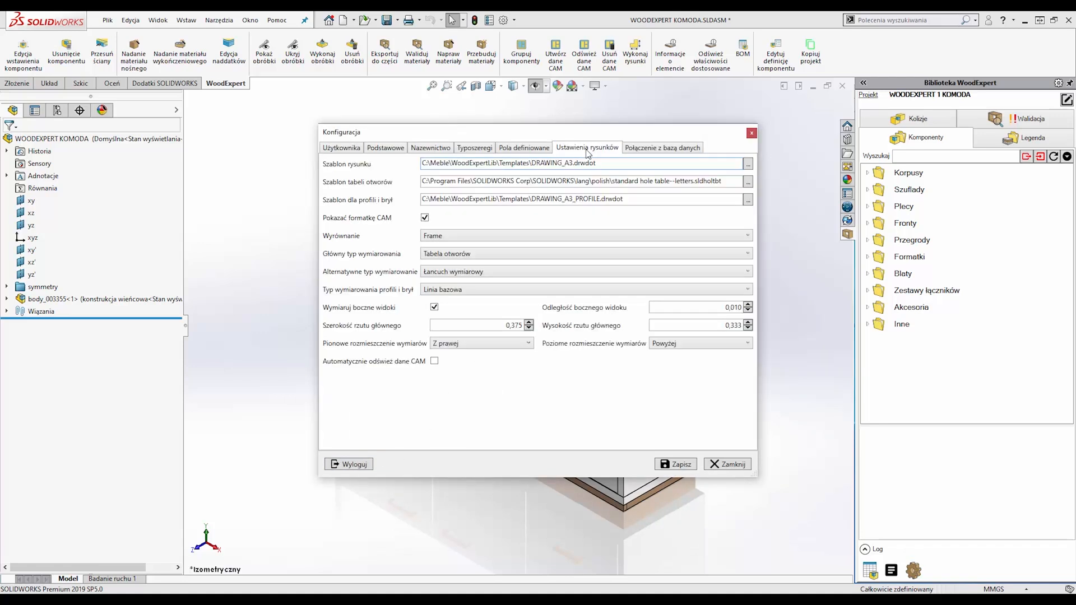
mouse_move(559, 237)
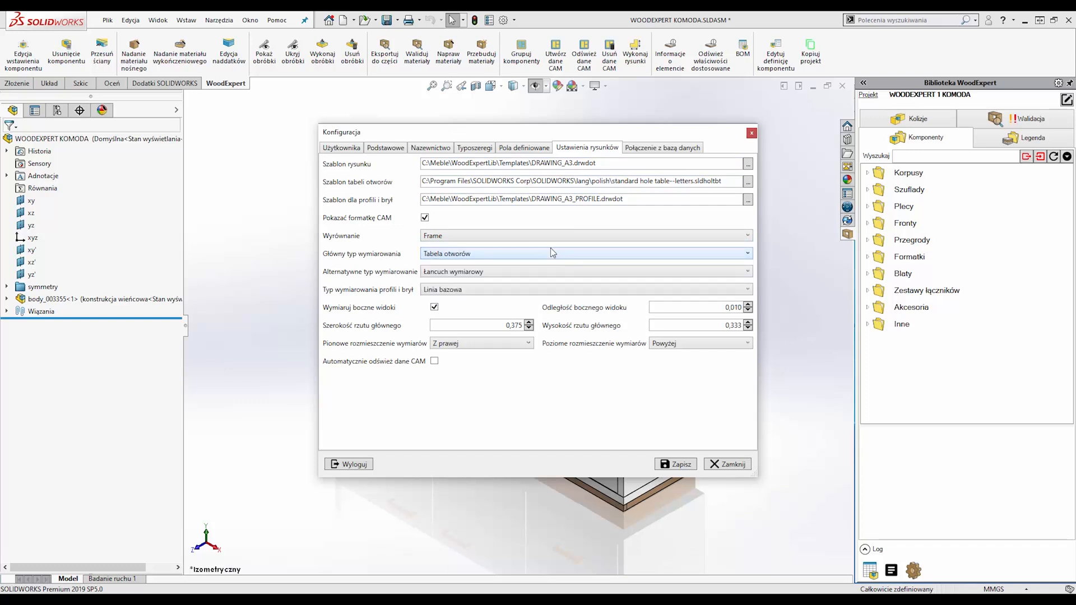
left_click(585, 235)
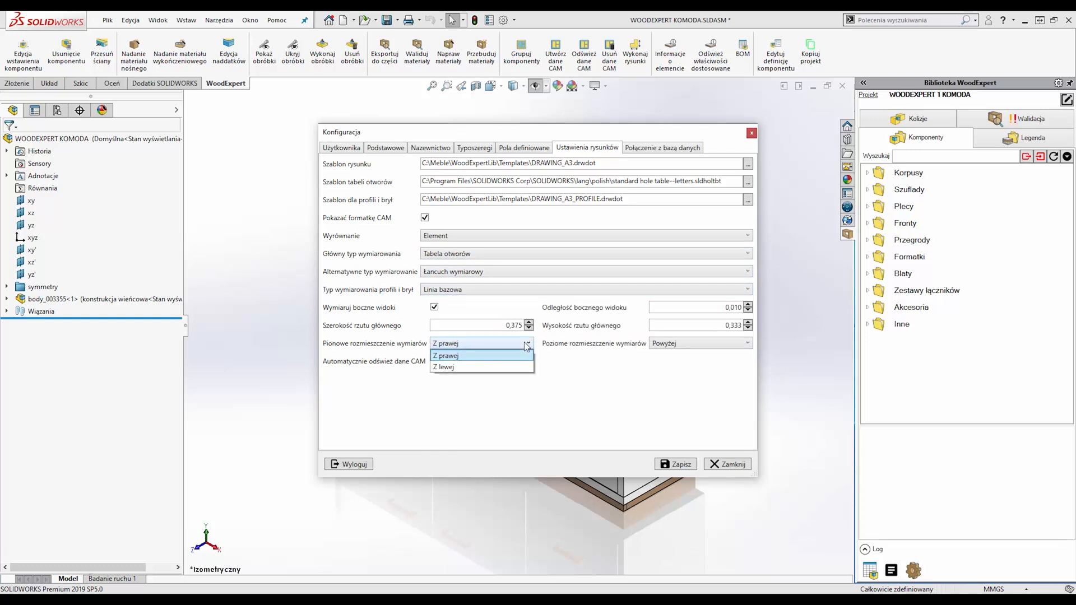
left_click(446, 355)
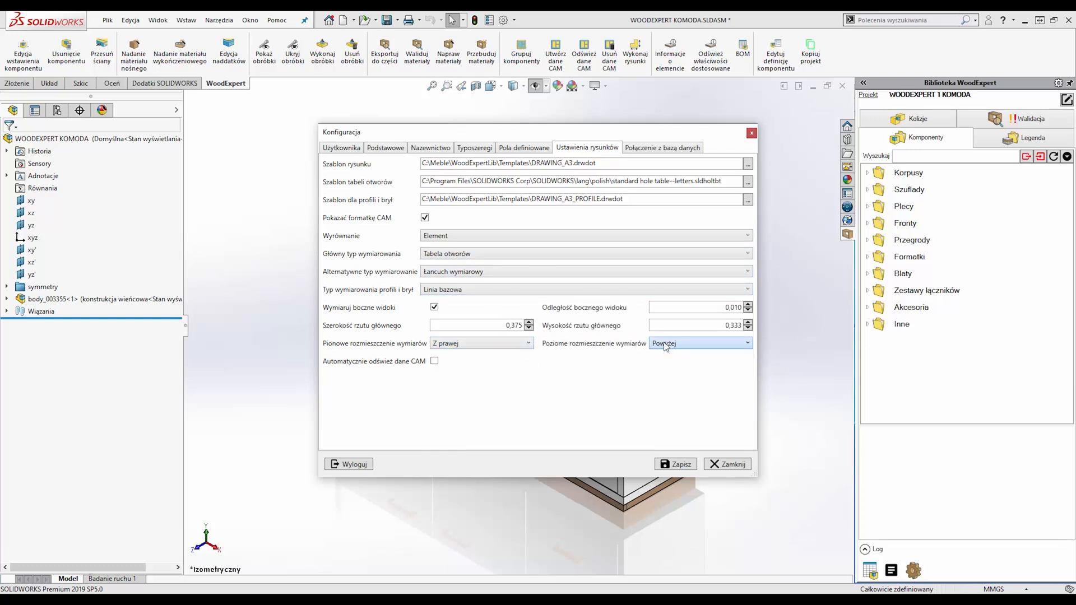
left_click(726, 464)
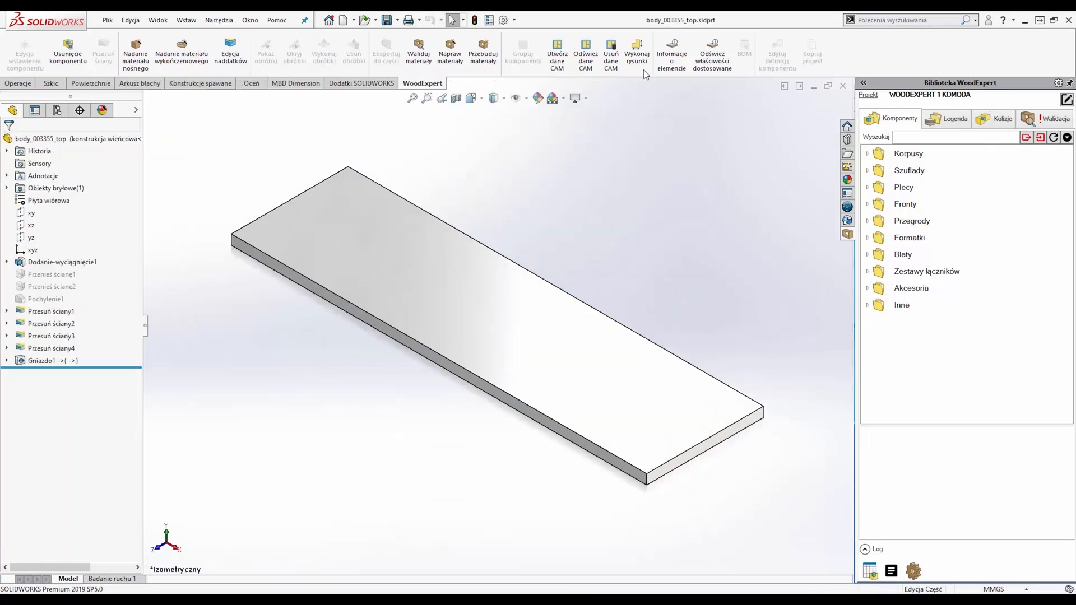
- Run Wykonaj rysunki for the top board with default templates, then move on to door_003372_door
left_click(636, 54)
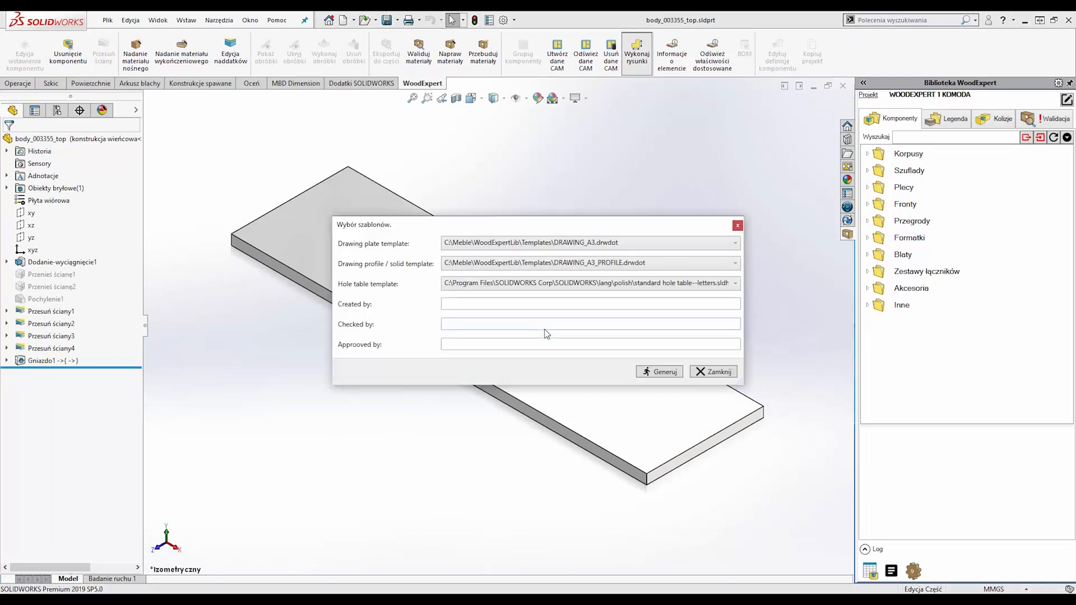
left_click(658, 371)
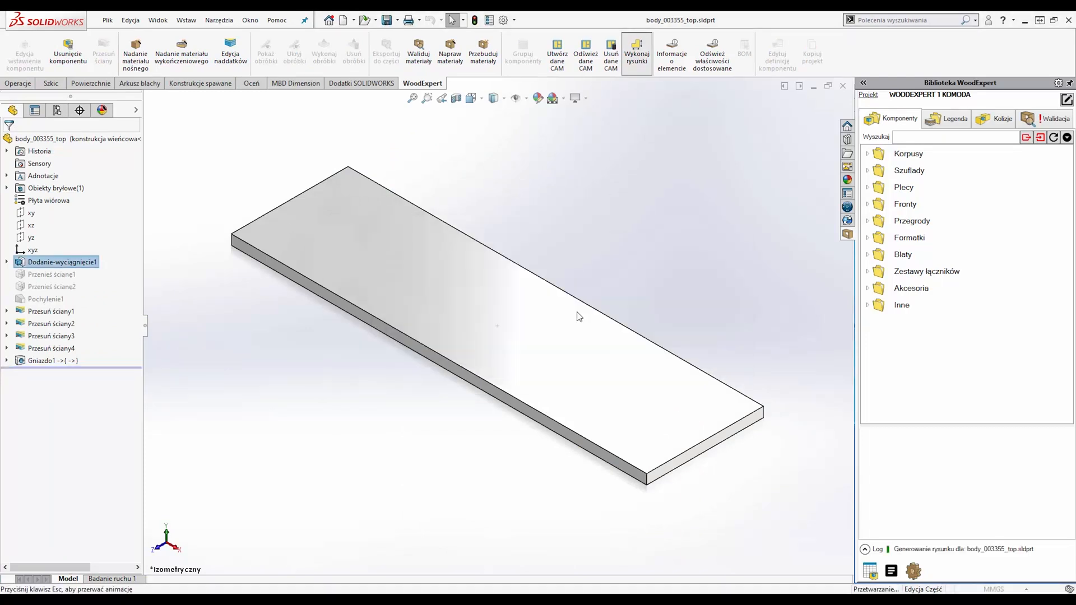
left_click(637, 54)
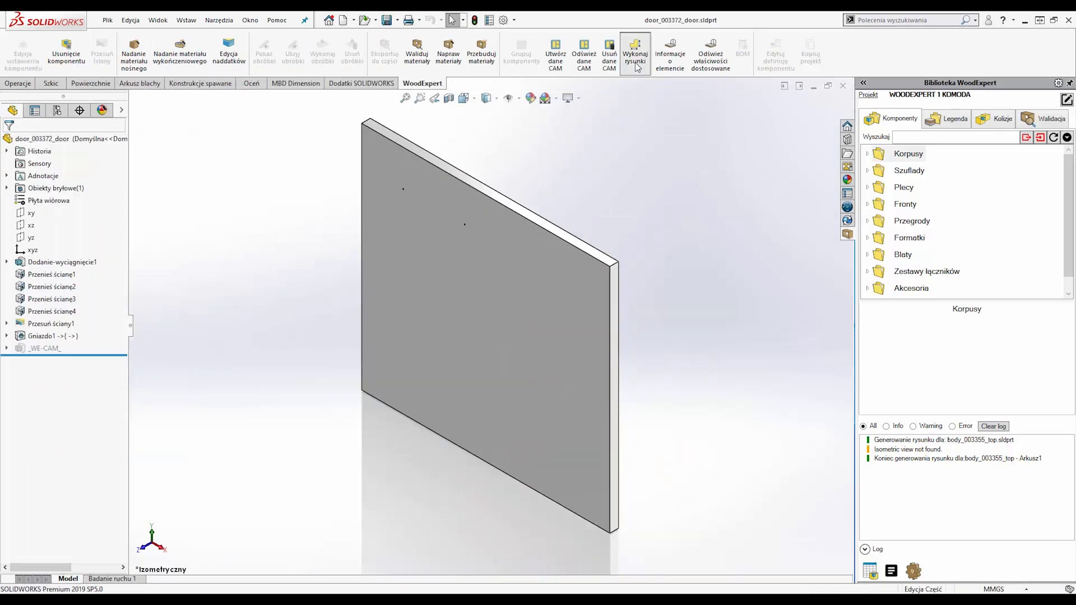
- Run Wykonaj rysunki for the door panel with default templates, then move on to front_003368_front
left_click(633, 54)
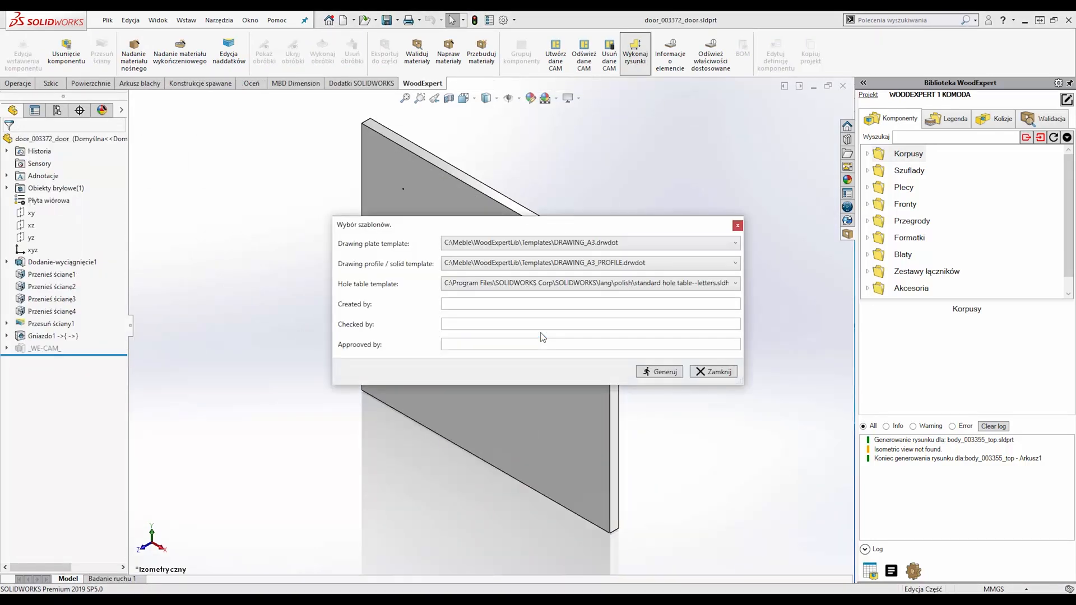
left_click(657, 371)
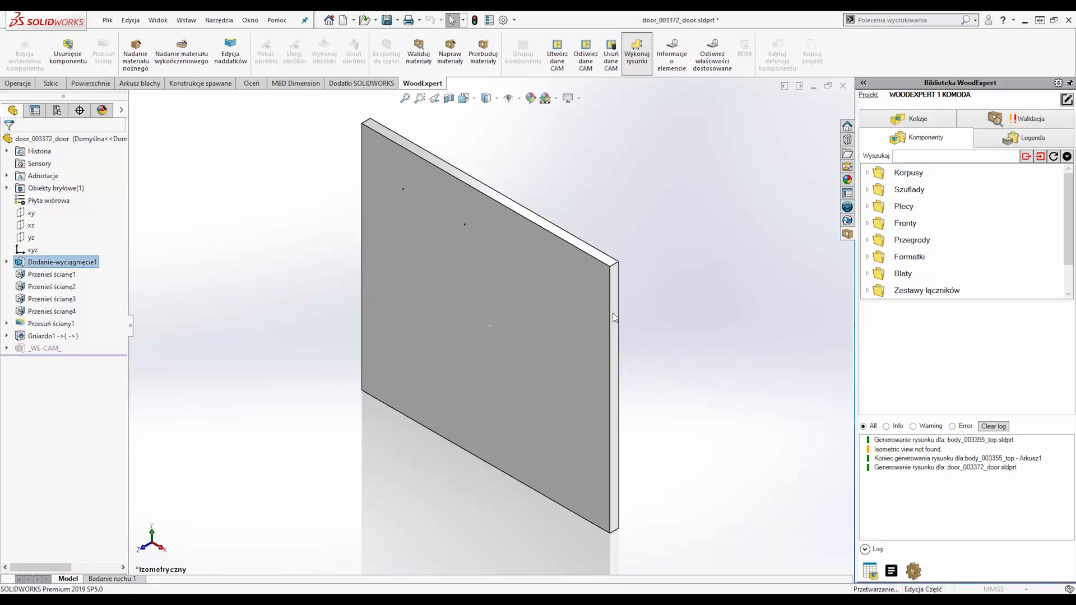
left_click(634, 53)
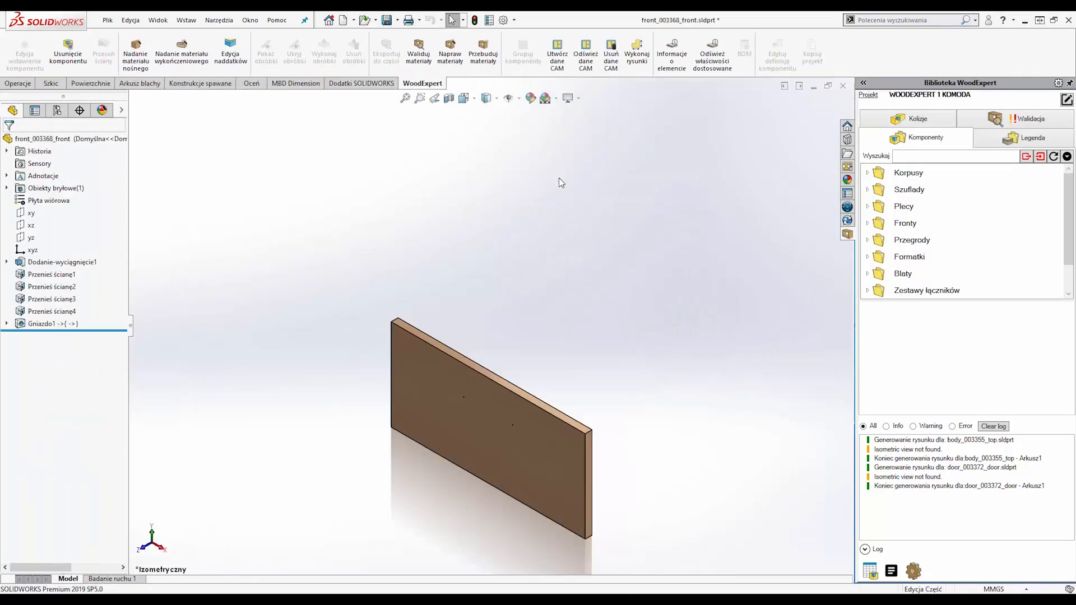
- Run Wykonaj rysunki for the front panel, agreeing with Tak to modify and save the model
left_click(637, 53)
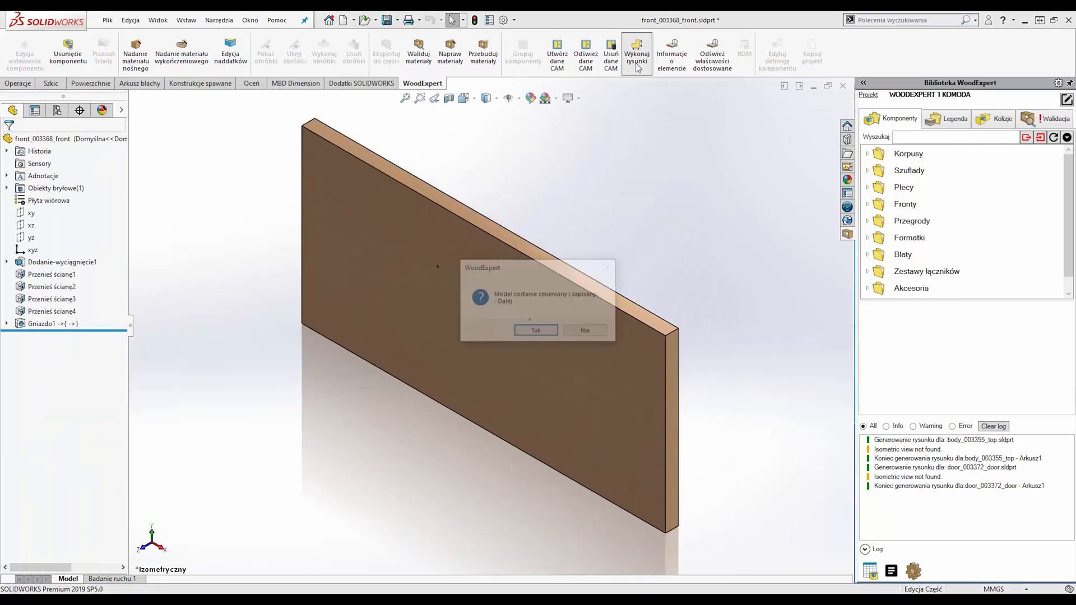
left_click(536, 330)
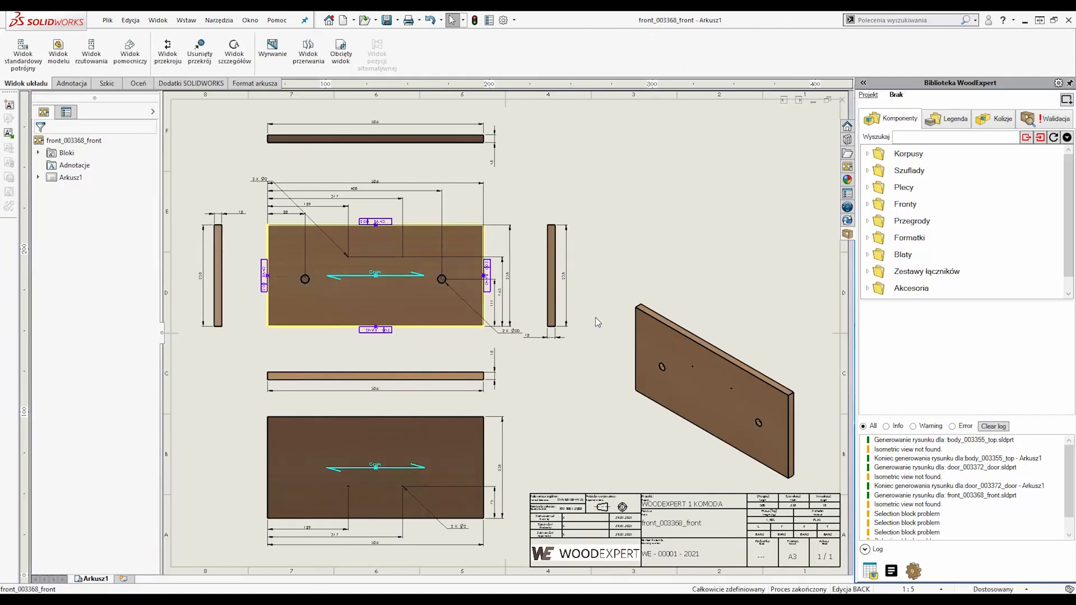
mouse_move(595, 322)
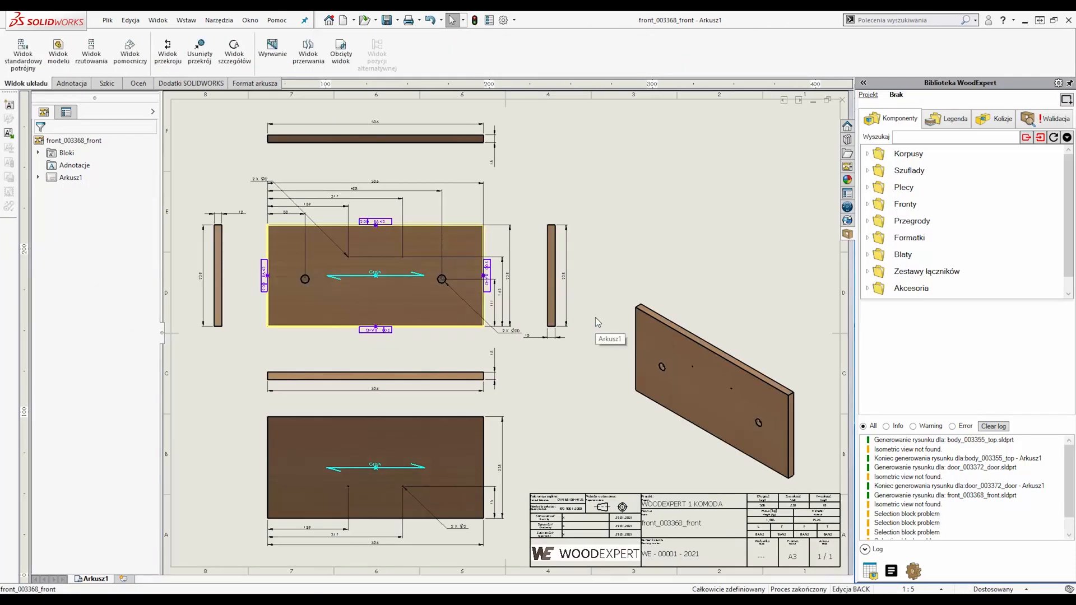